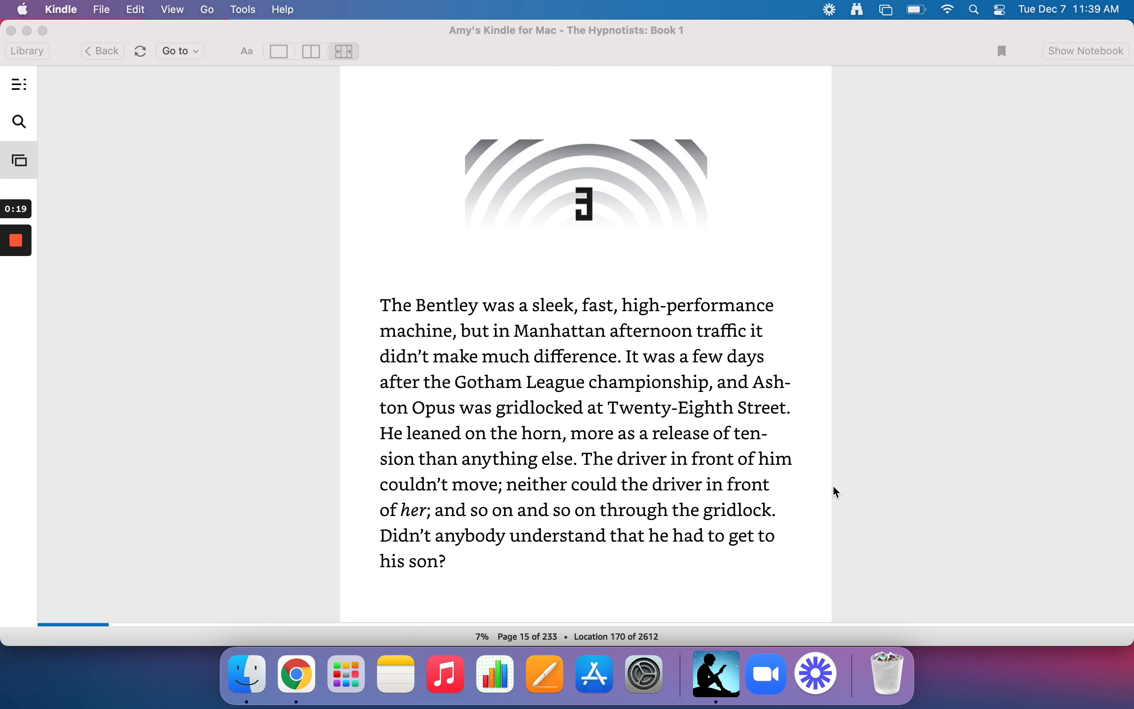
mouse_move(829, 491)
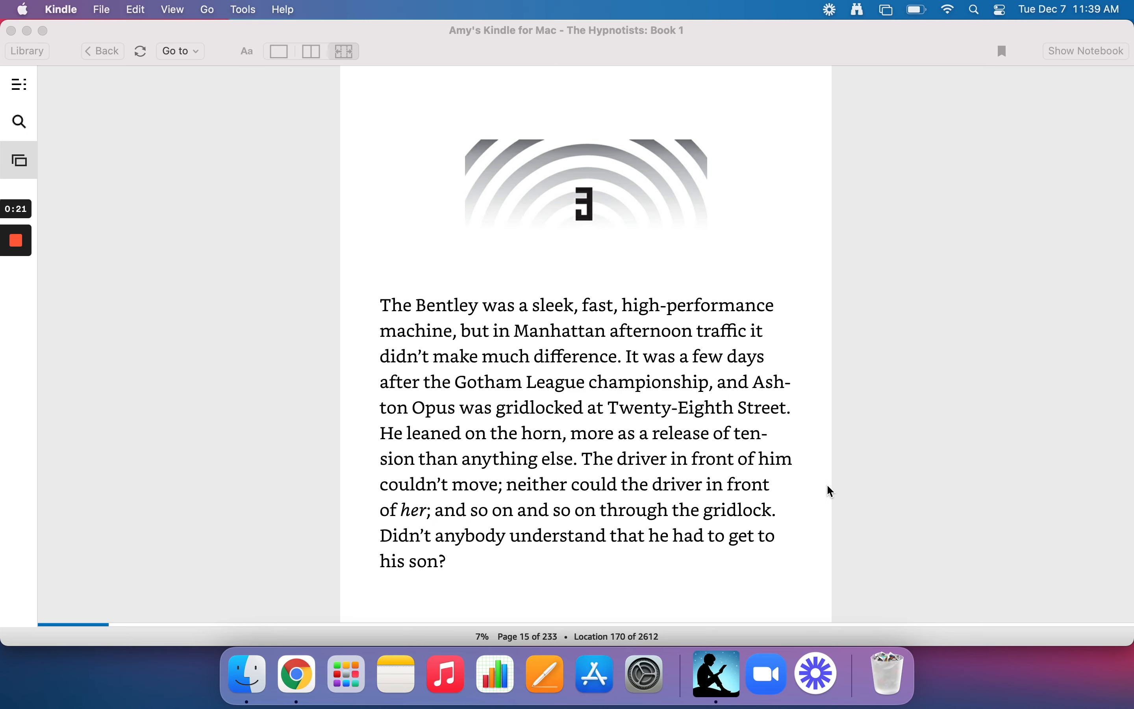
mouse_move(938, 477)
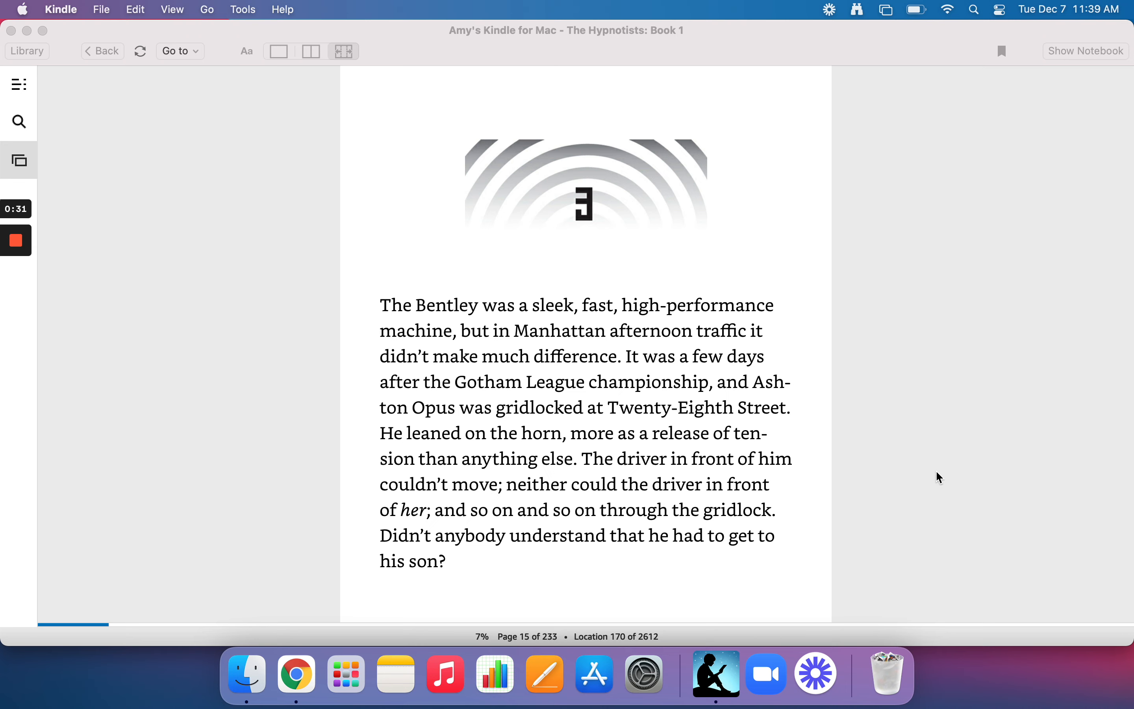
mouse_move(909, 367)
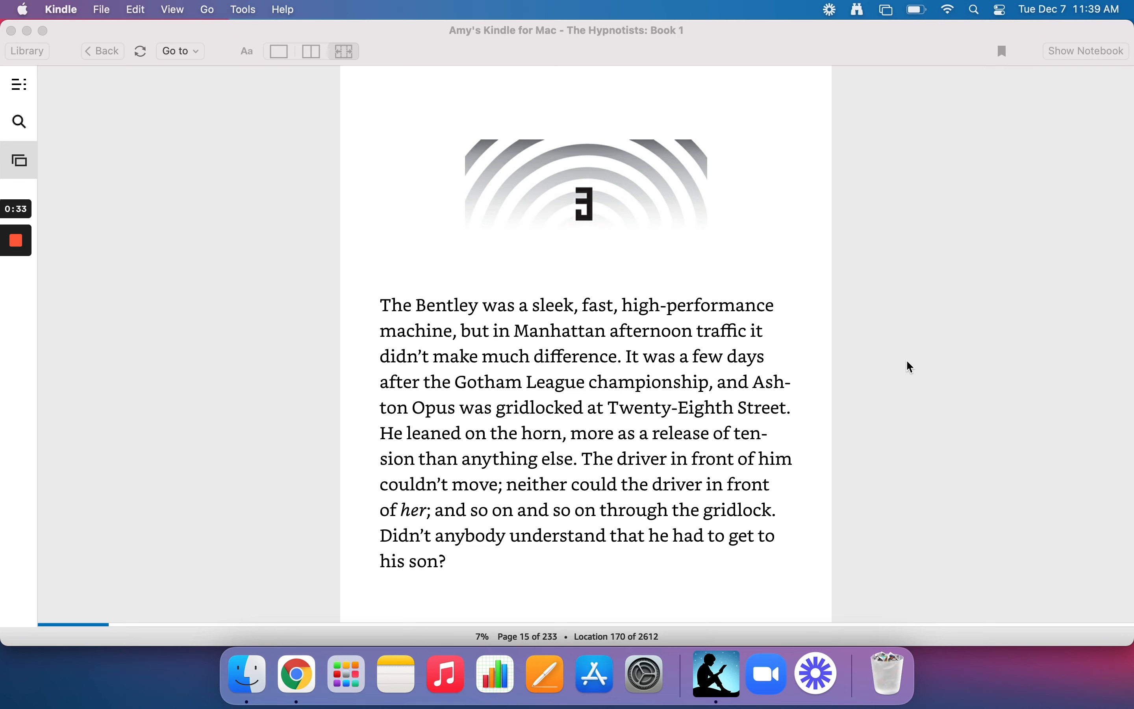
mouse_move(882, 378)
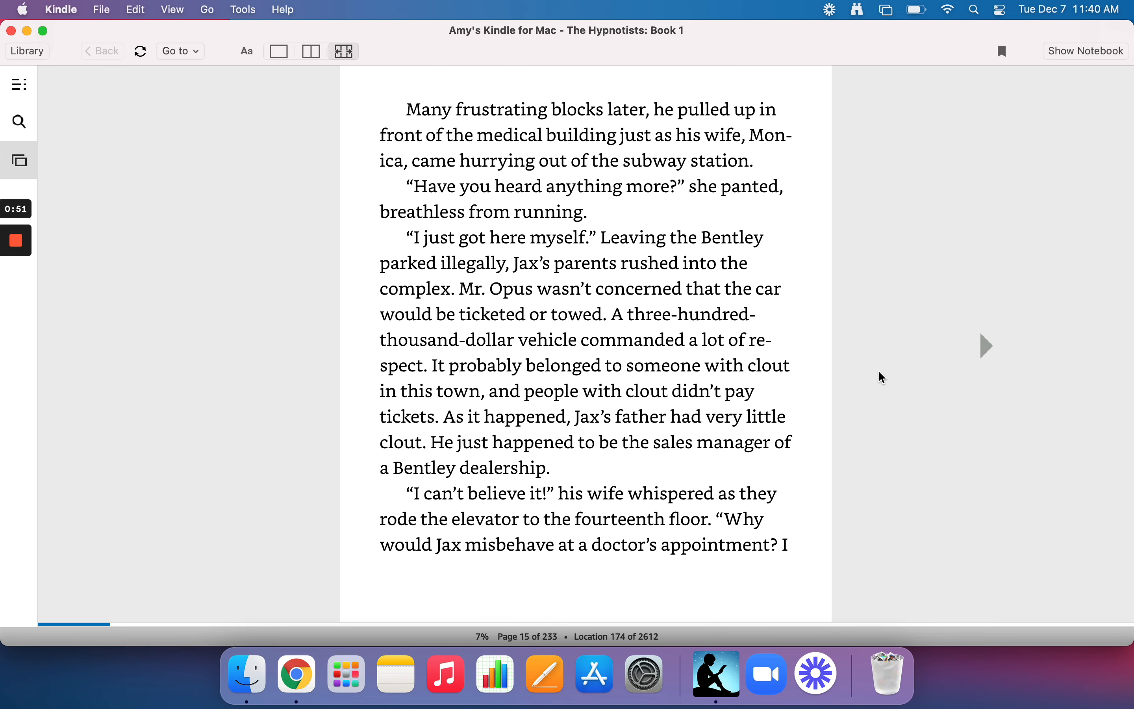
mouse_move(999, 347)
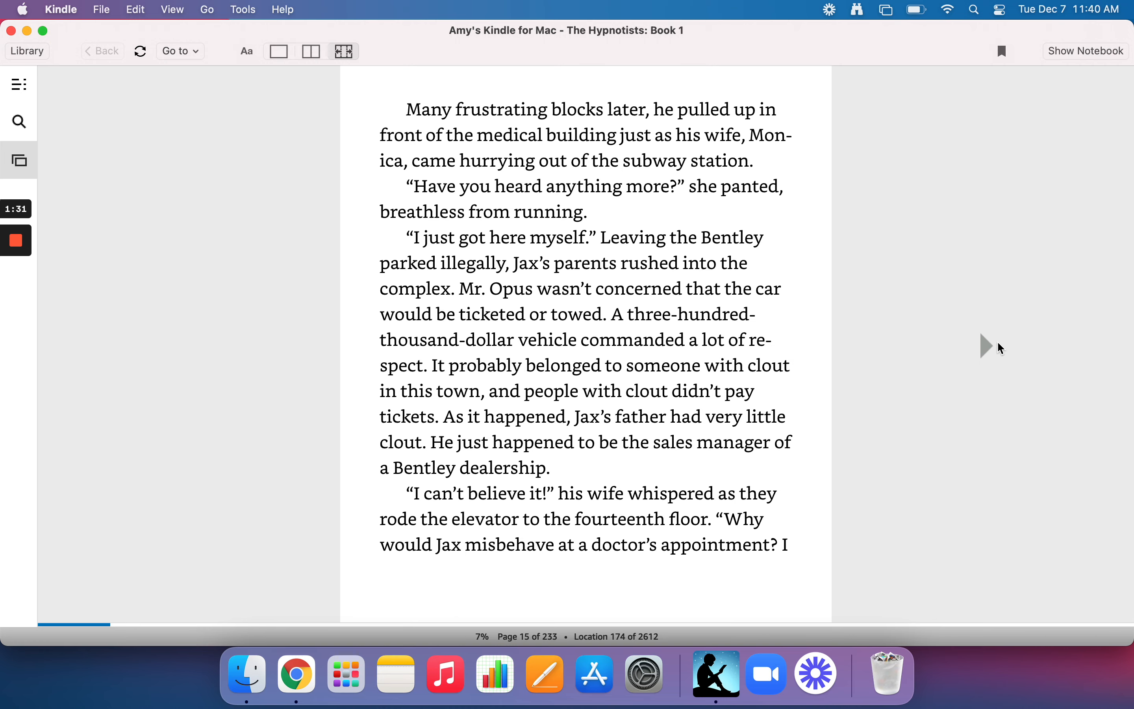
mouse_move(988, 348)
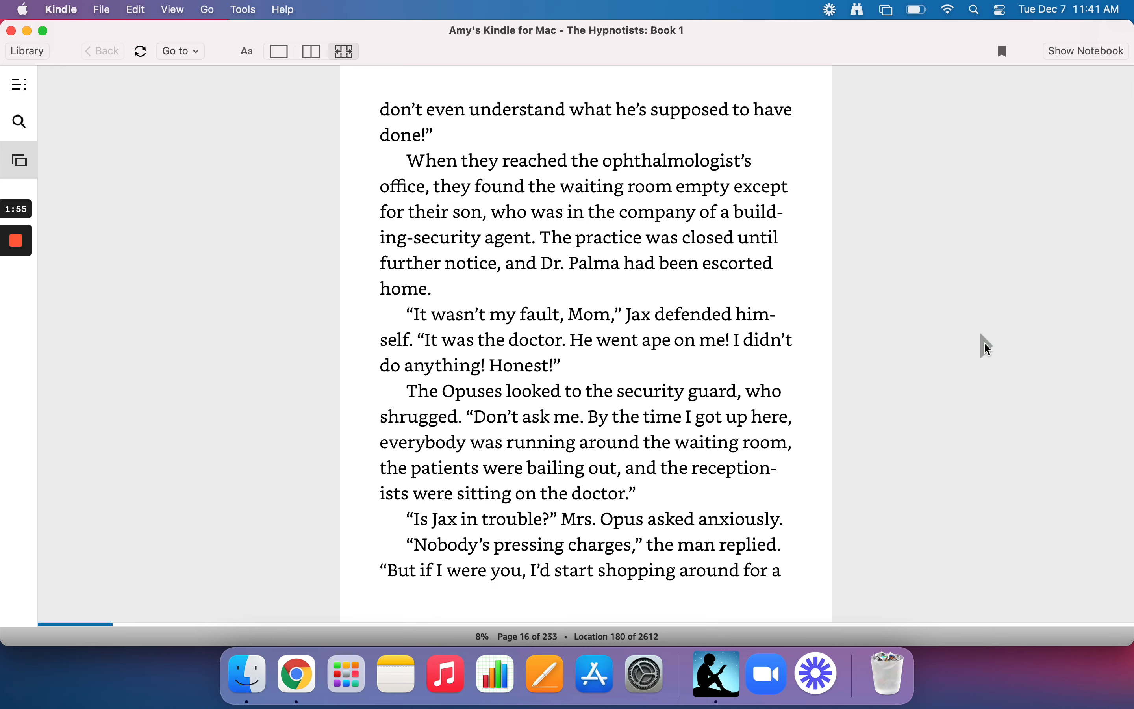
mouse_move(532, 183)
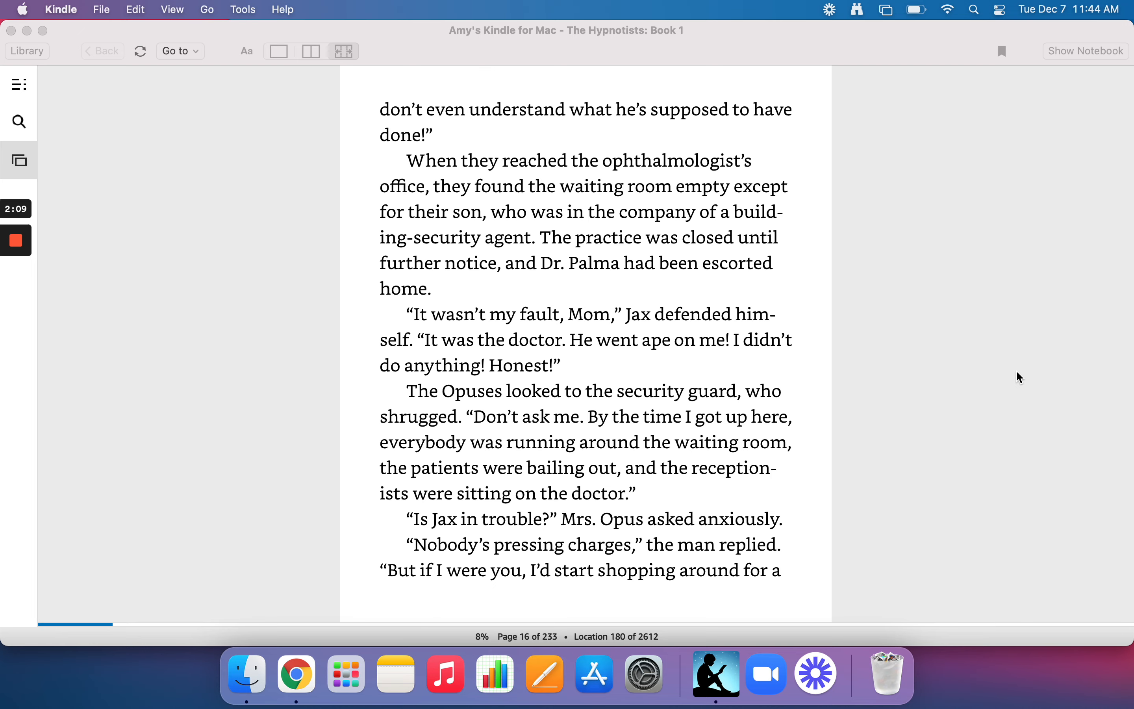
mouse_move(881, 326)
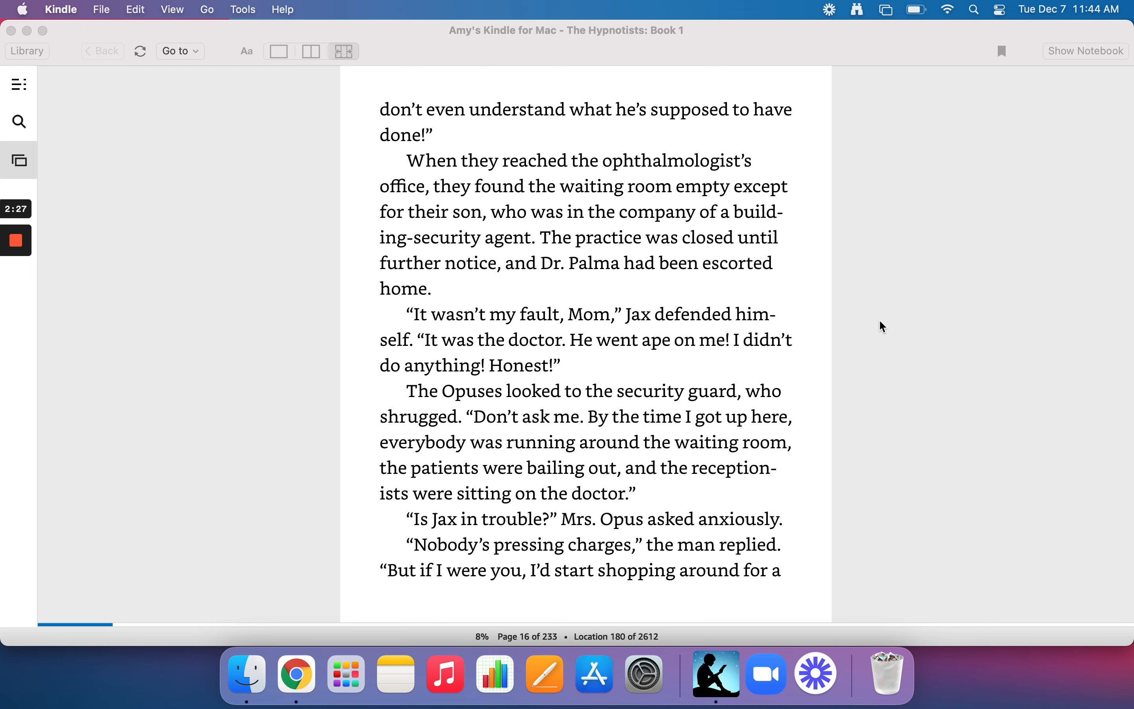
mouse_move(909, 353)
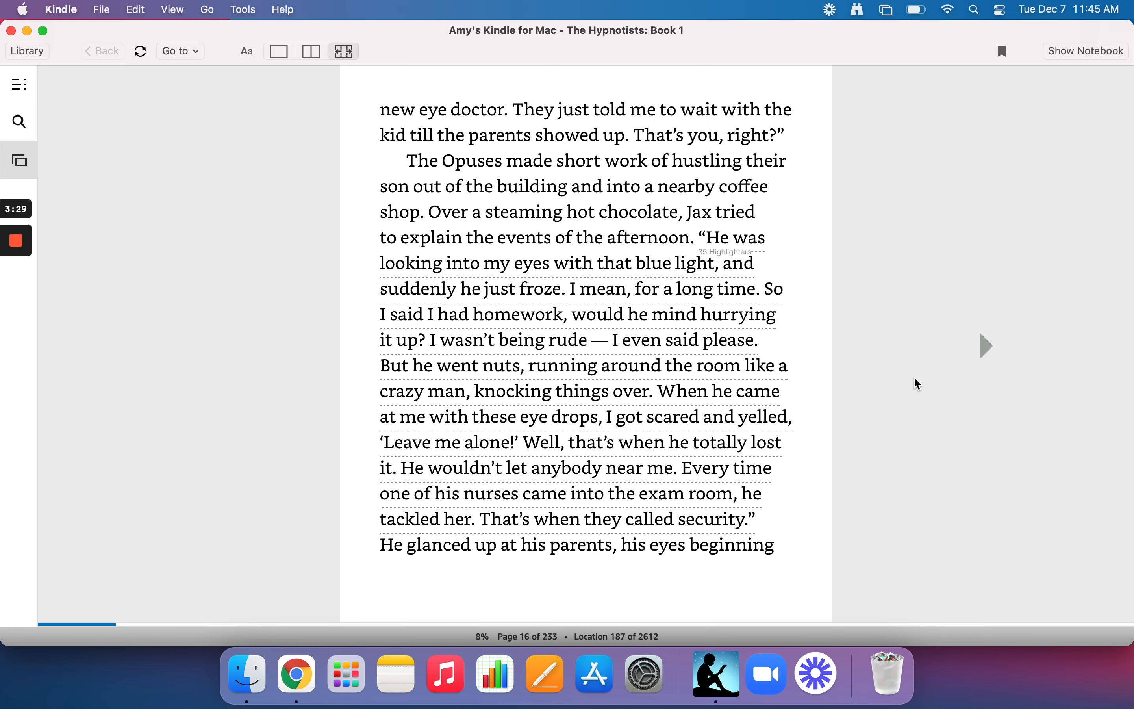
mouse_move(1013, 359)
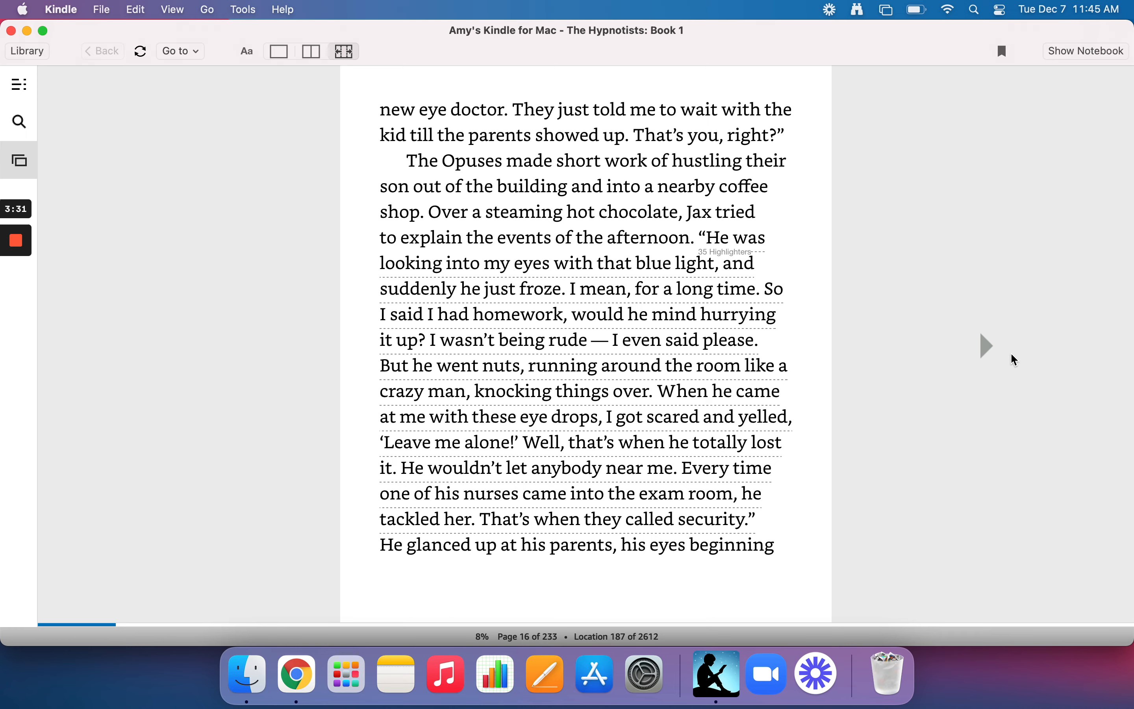
Turn to page 17, location 193, where Jax complains about seeing an eye doctor
left_click(985, 346)
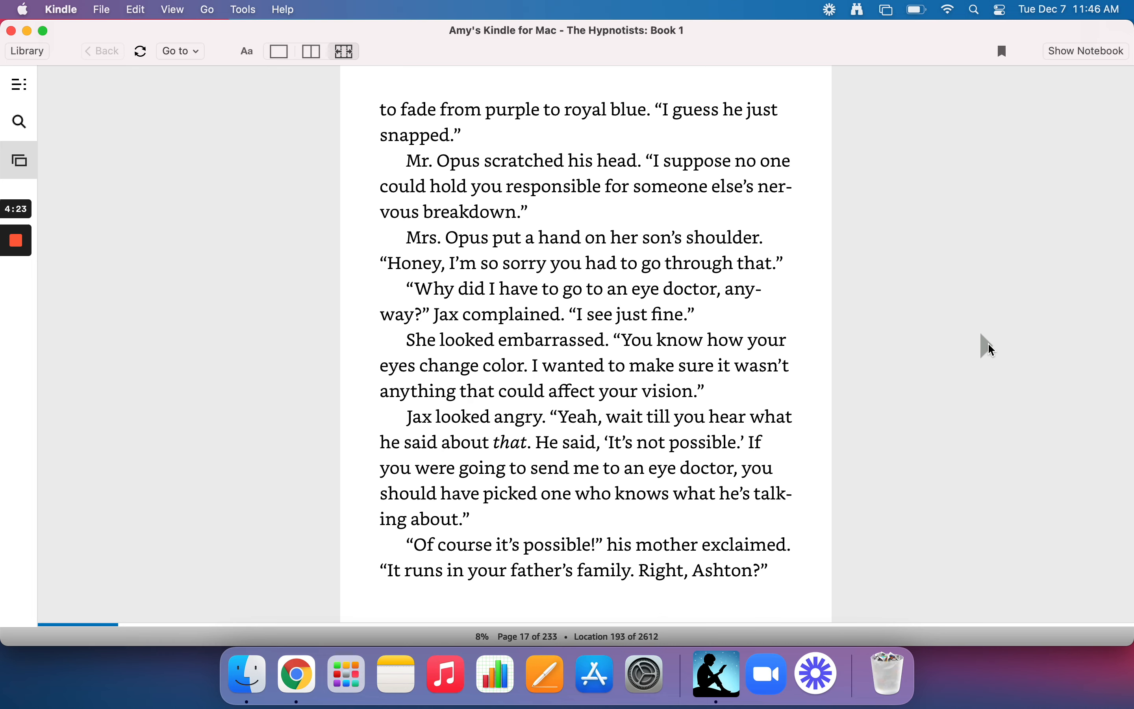
mouse_move(1012, 267)
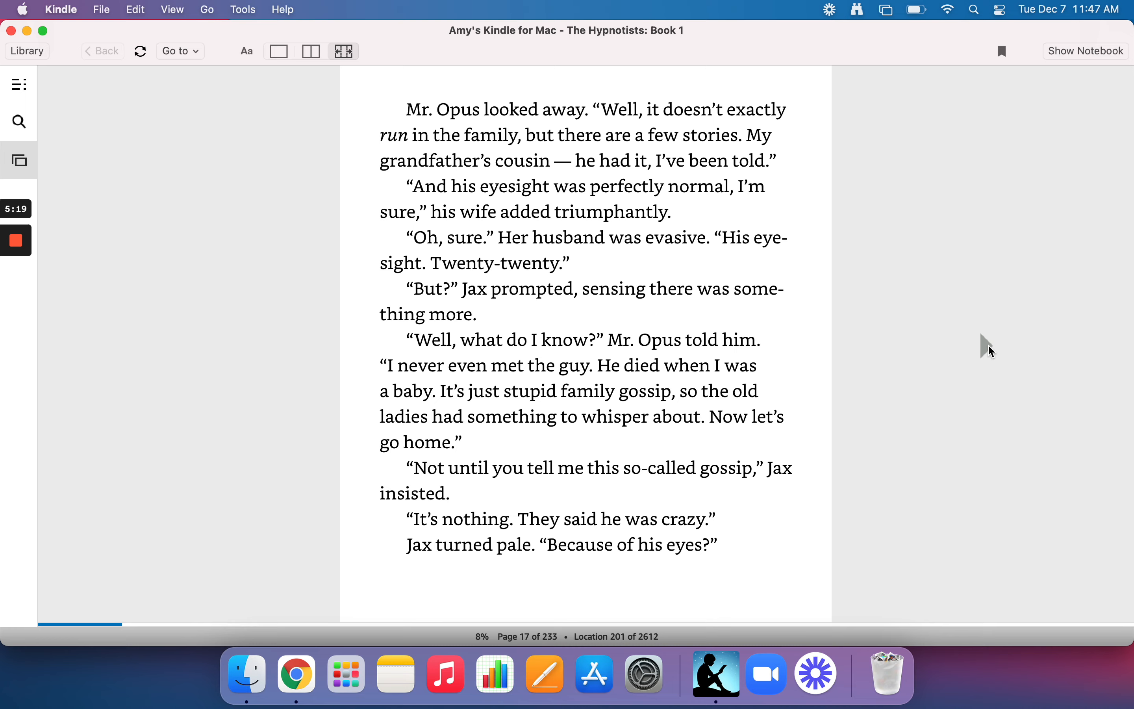
mouse_move(990, 347)
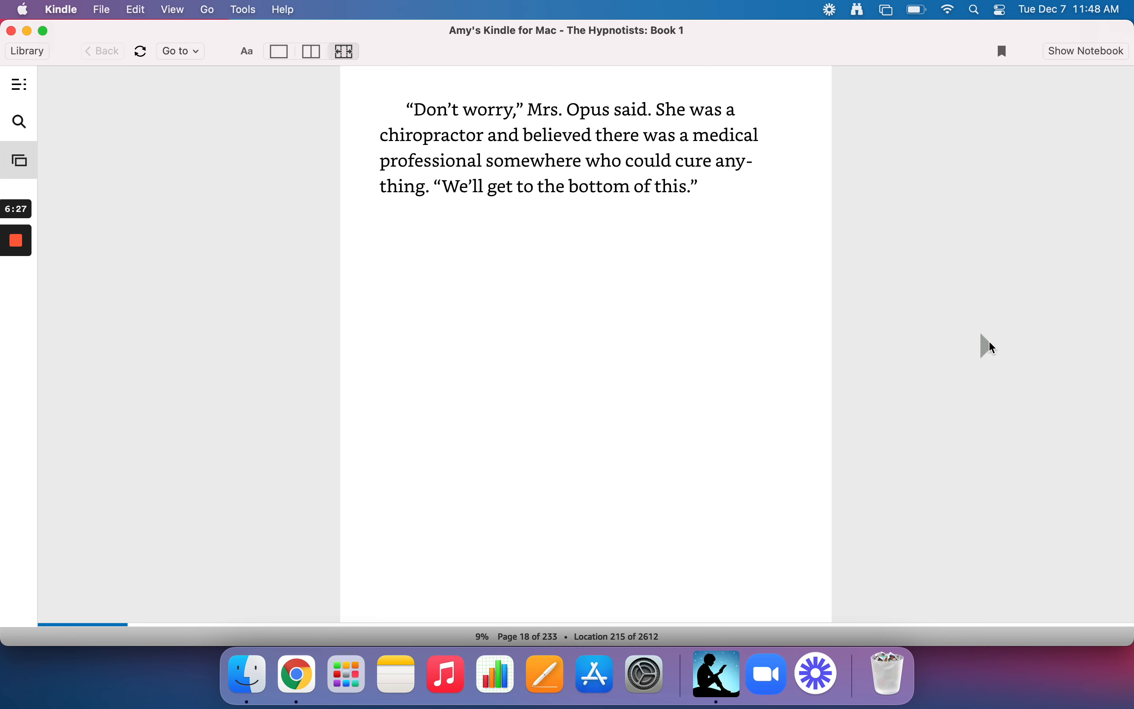
mouse_move(284, 352)
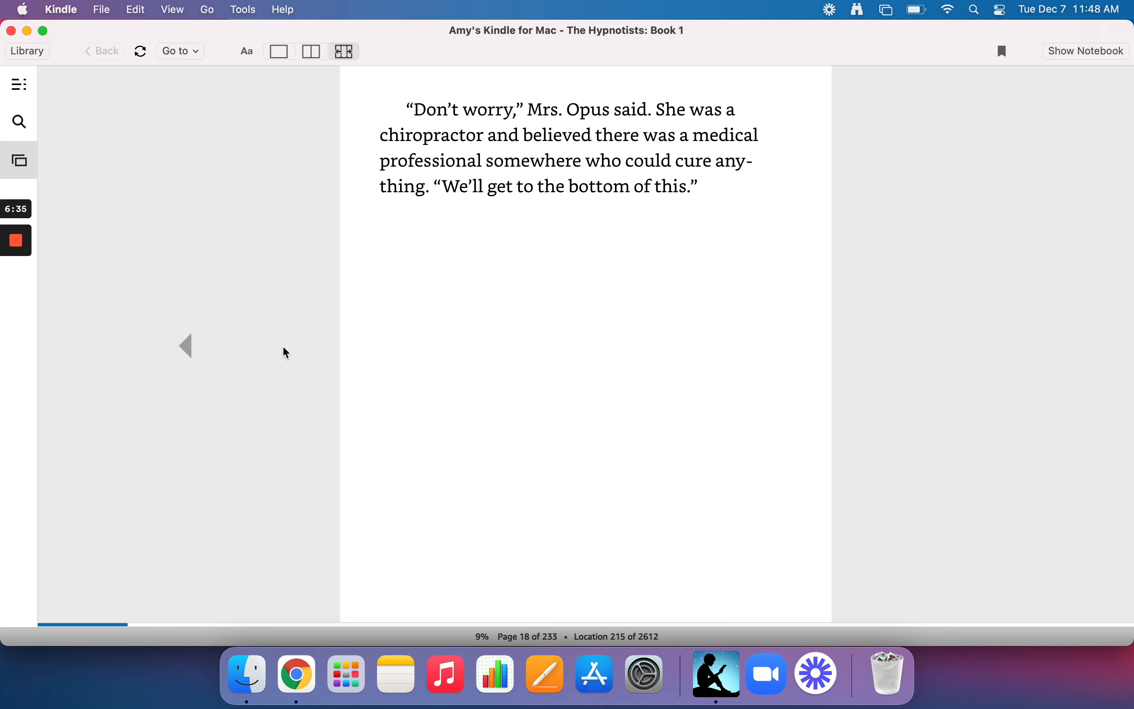
mouse_move(57, 212)
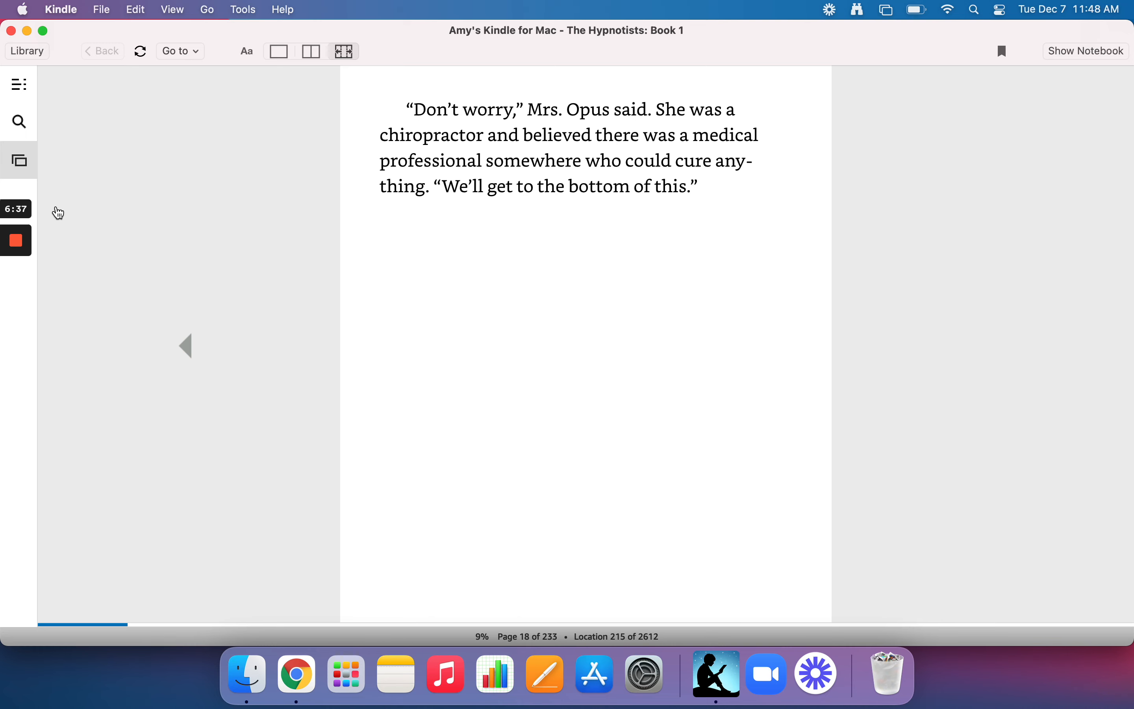